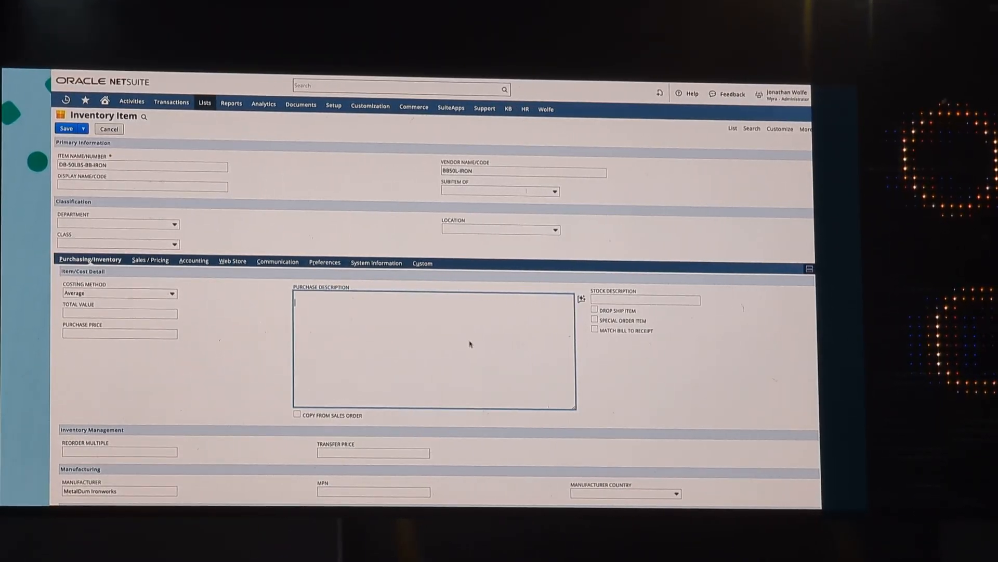
Note '1 pair', '1 50lb dumbell' in Purchase Description, generate the full text, and mark as Special Order Item
type("1 pair 25lb dumbells")
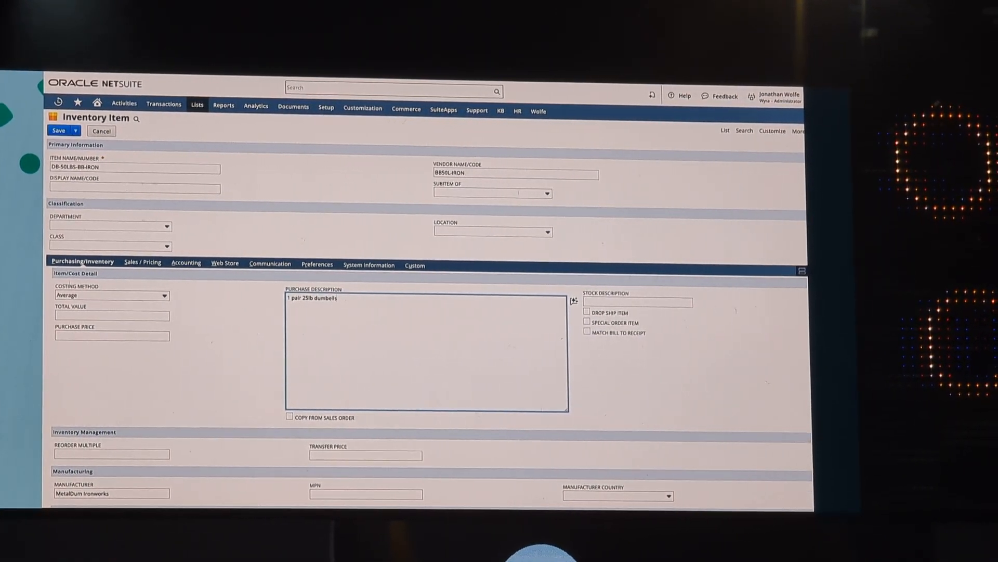
type("1 50lb dumbell")
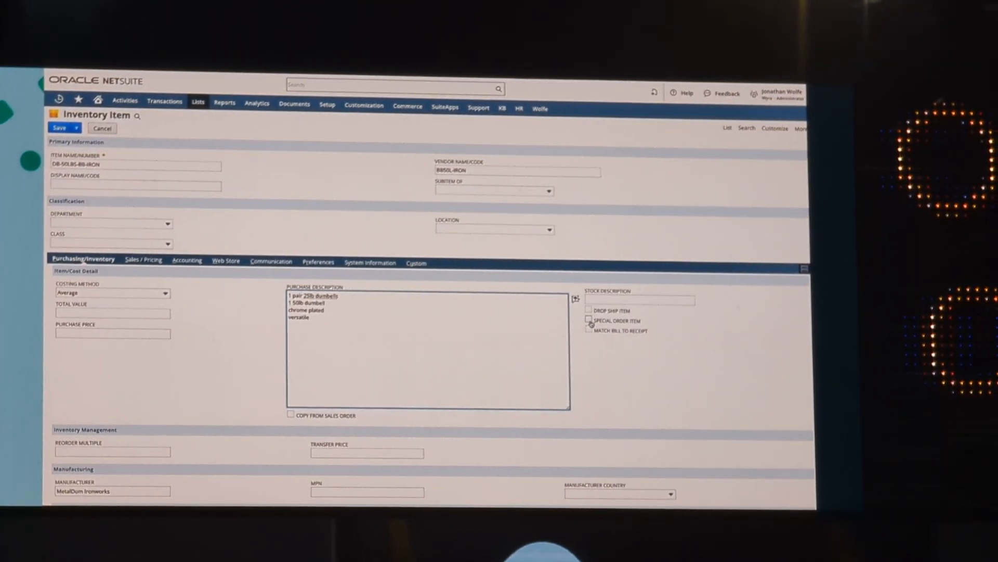
left_click(586, 321)
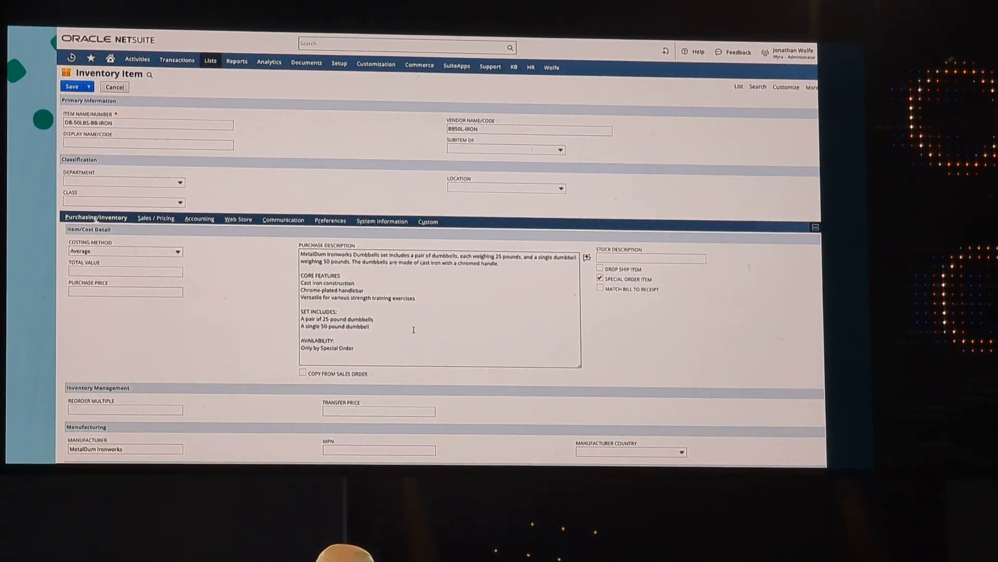
Switch the Inventory Item form to its Sales / Pricing subtab
double_click(325, 342)
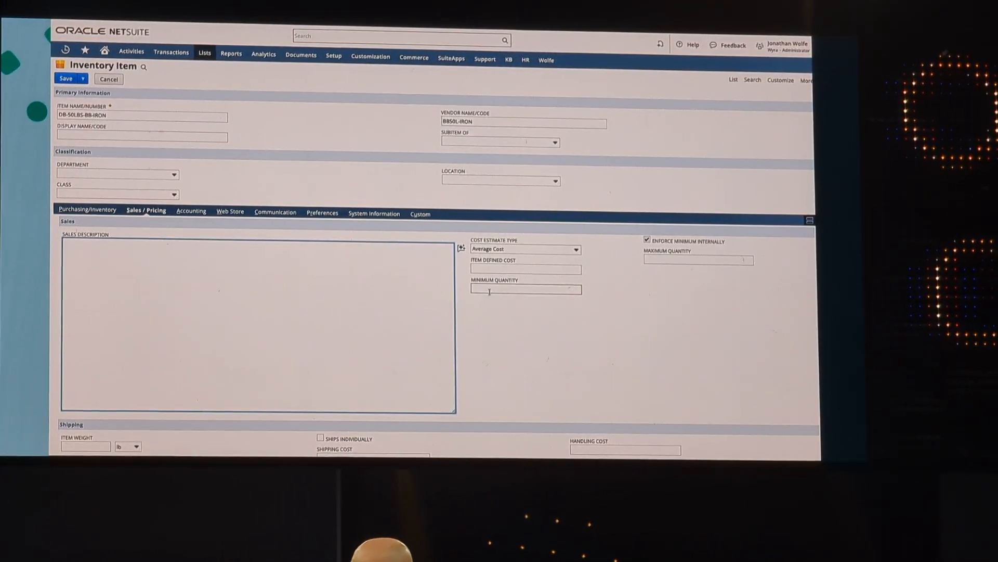
Set minimum quantity 10, maximum 100, and type sales notes like 'versatil' and 'quality'
type("10")
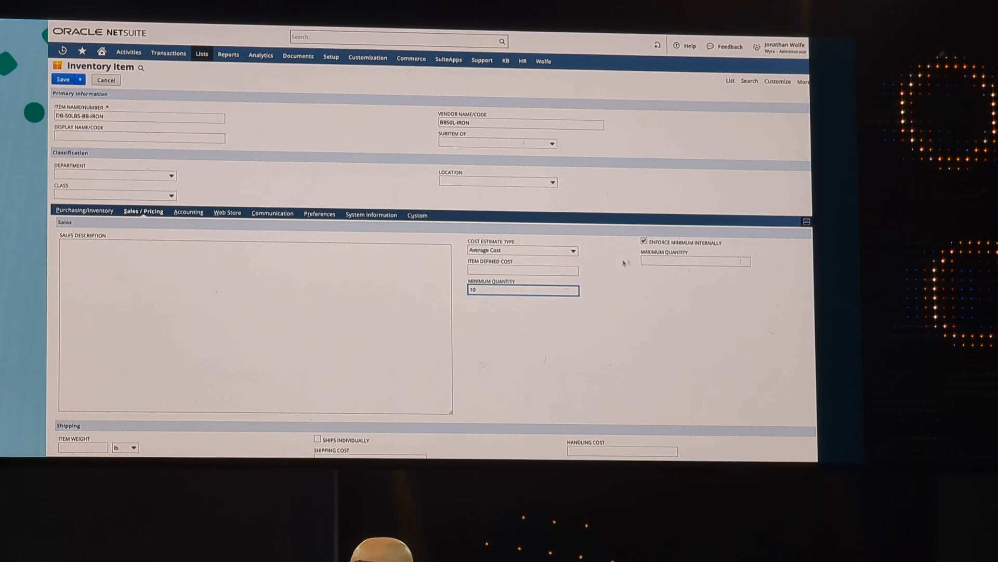
type("100")
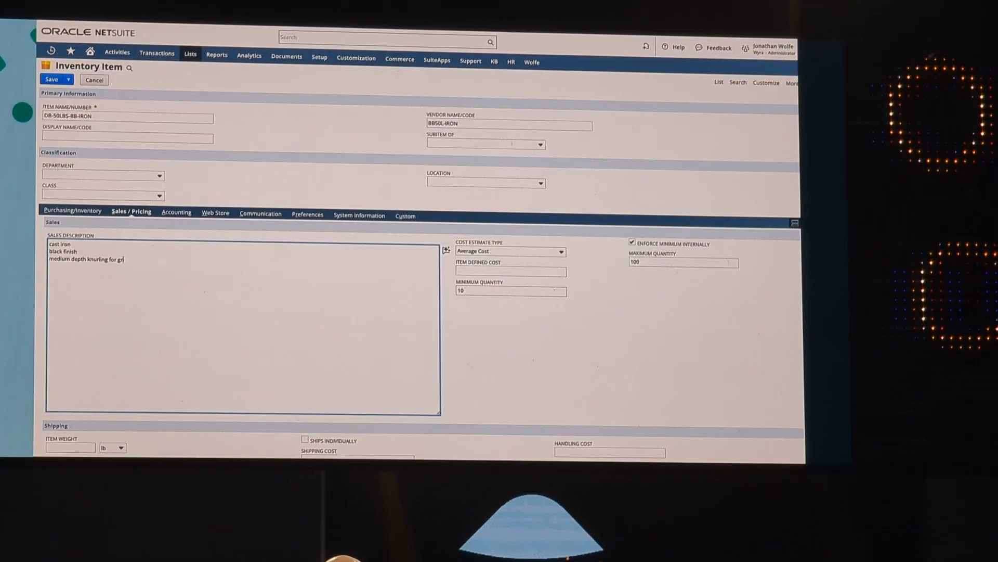
type("versatile")
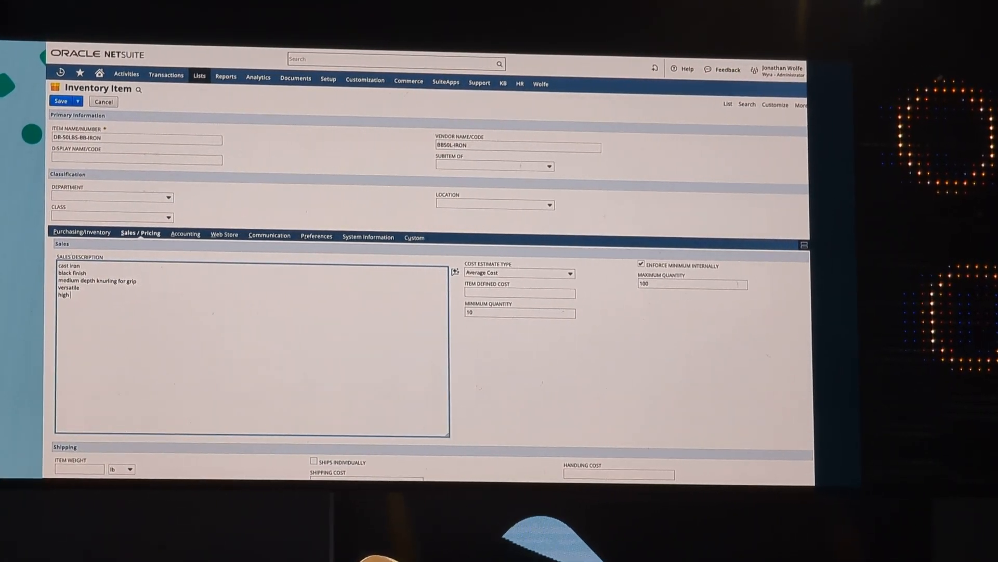
type("quality")
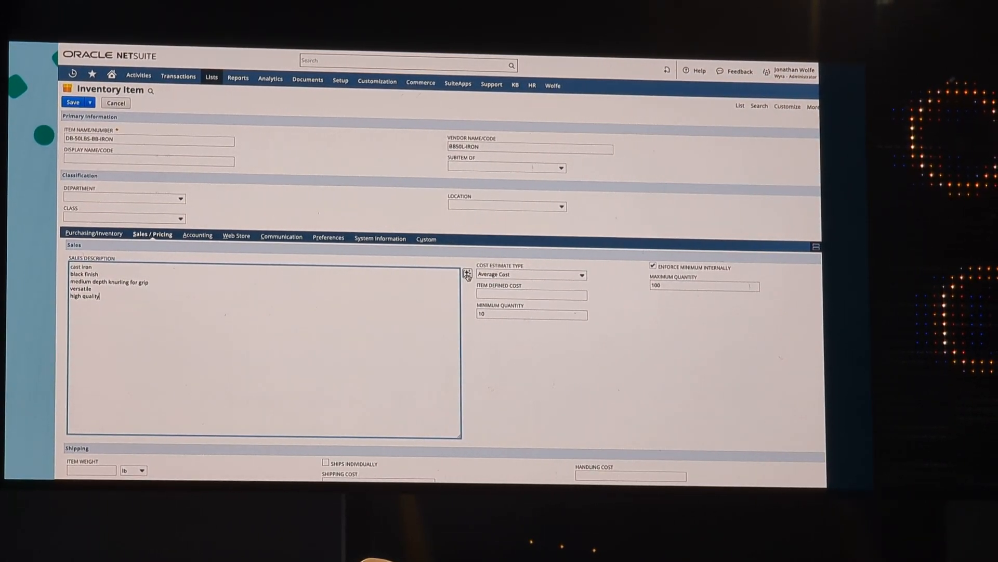
Run Text Enhance Generate on the Sales Description notes for the dumbbells
left_click(465, 274)
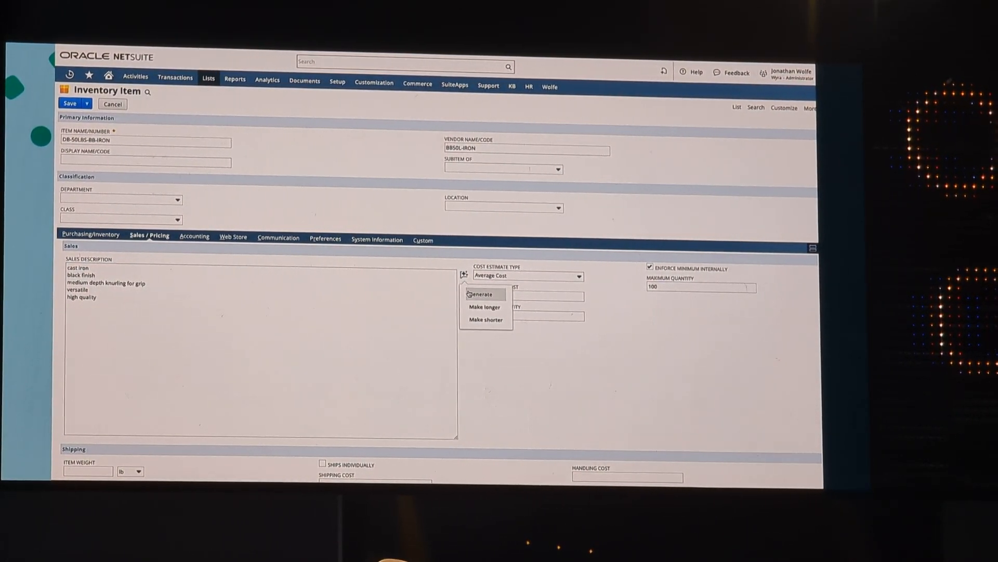
left_click(480, 294)
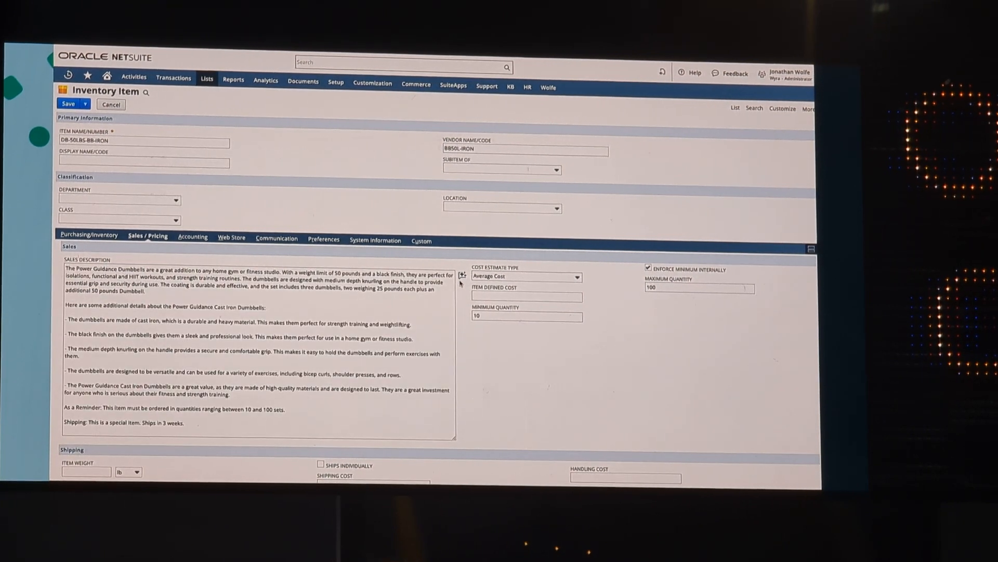